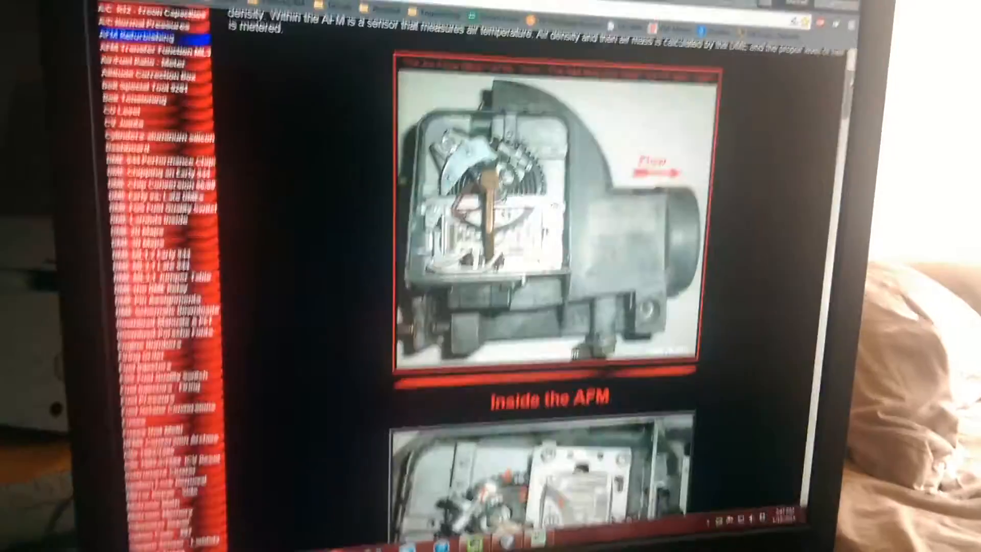
{"action": "scroll", "scroll_direction": "down", "scroll_amount": 3}
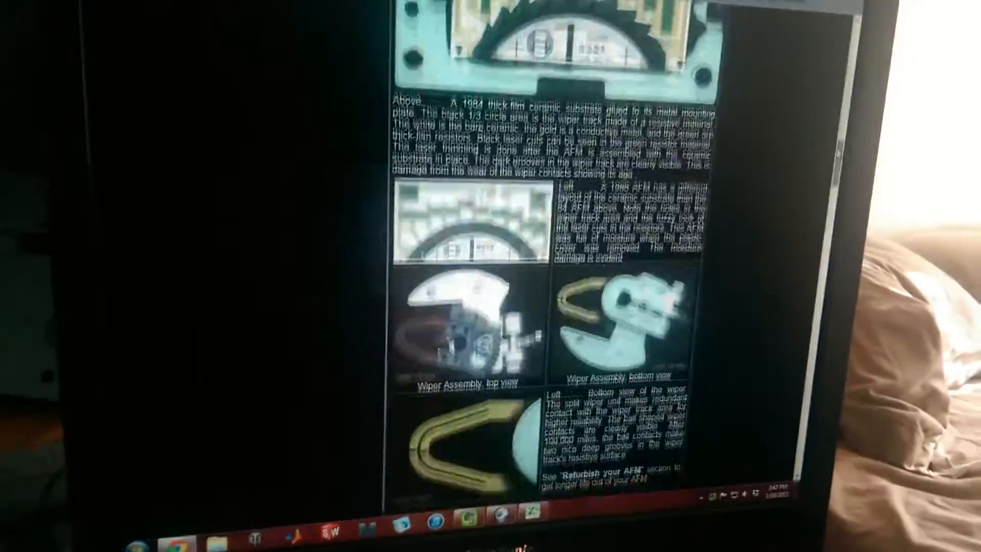